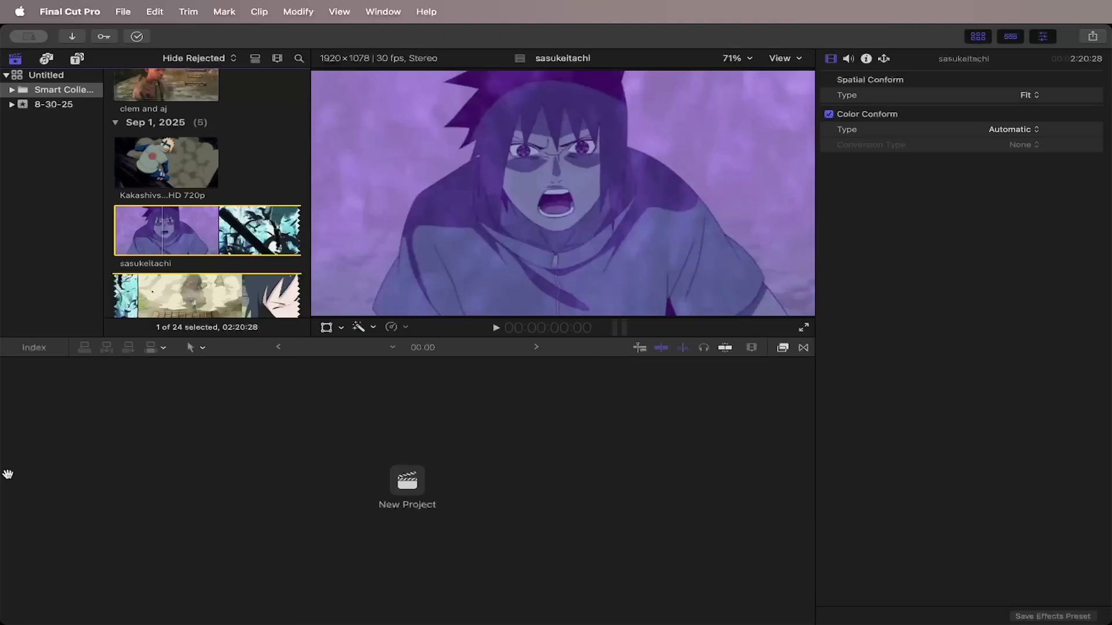
mouse_move(156, 53)
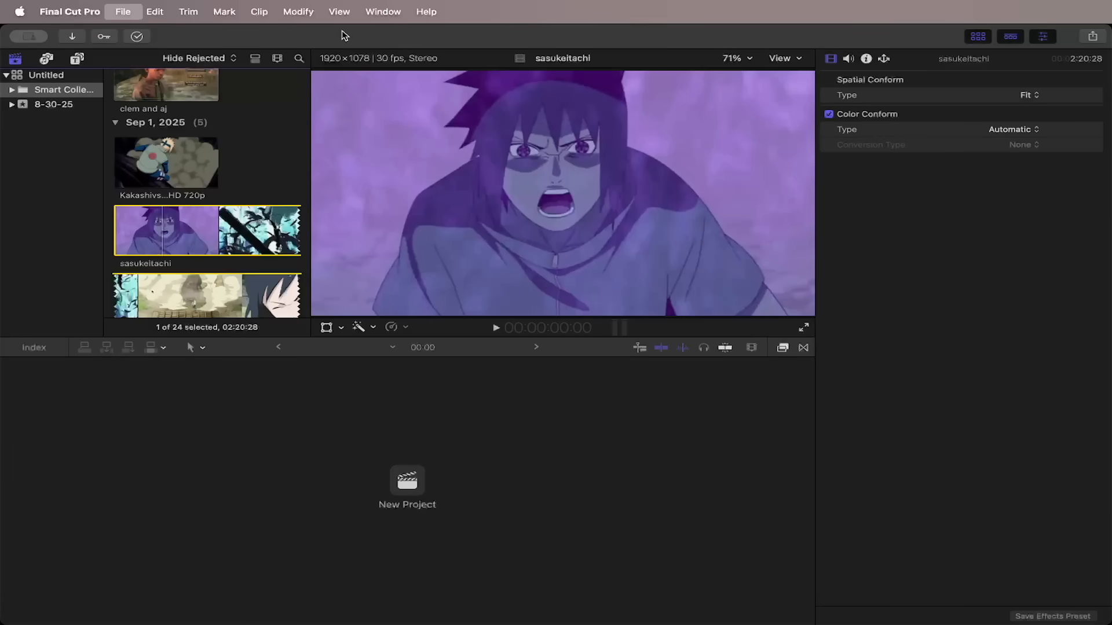
- Create a new project named PinP in the 8-30-25 event and open its empty timeline
left_click(406, 485)
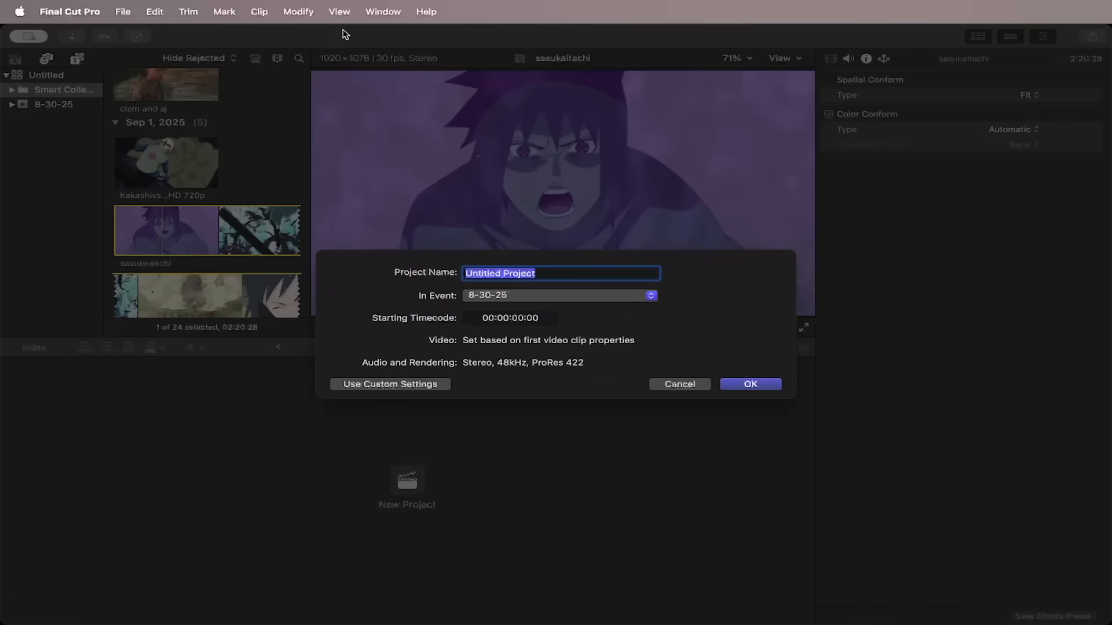
type("PinP")
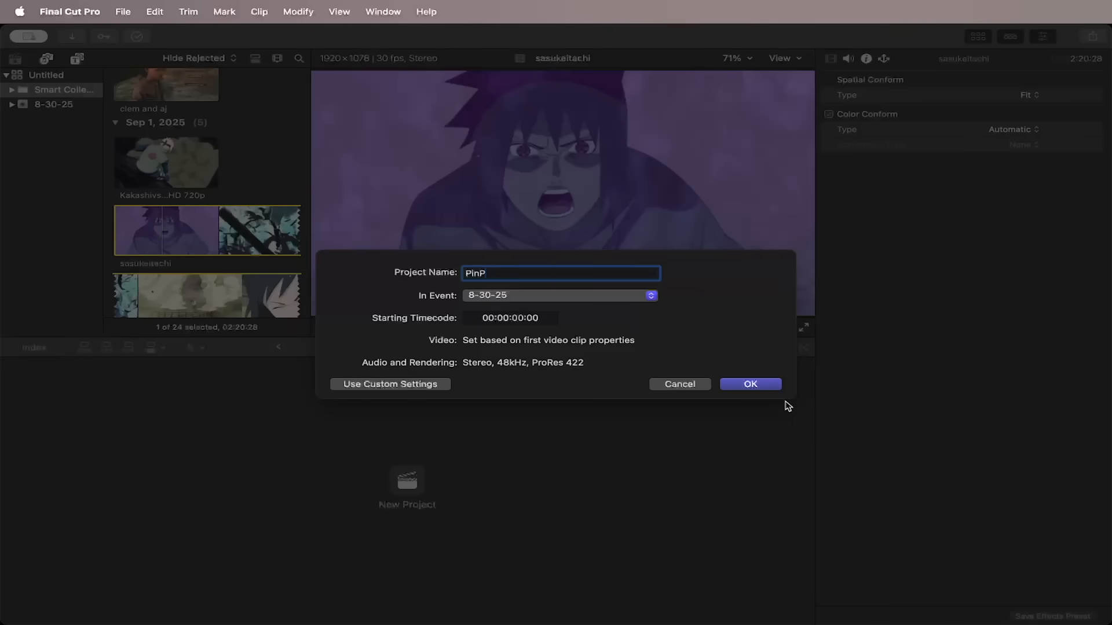
left_click(749, 383)
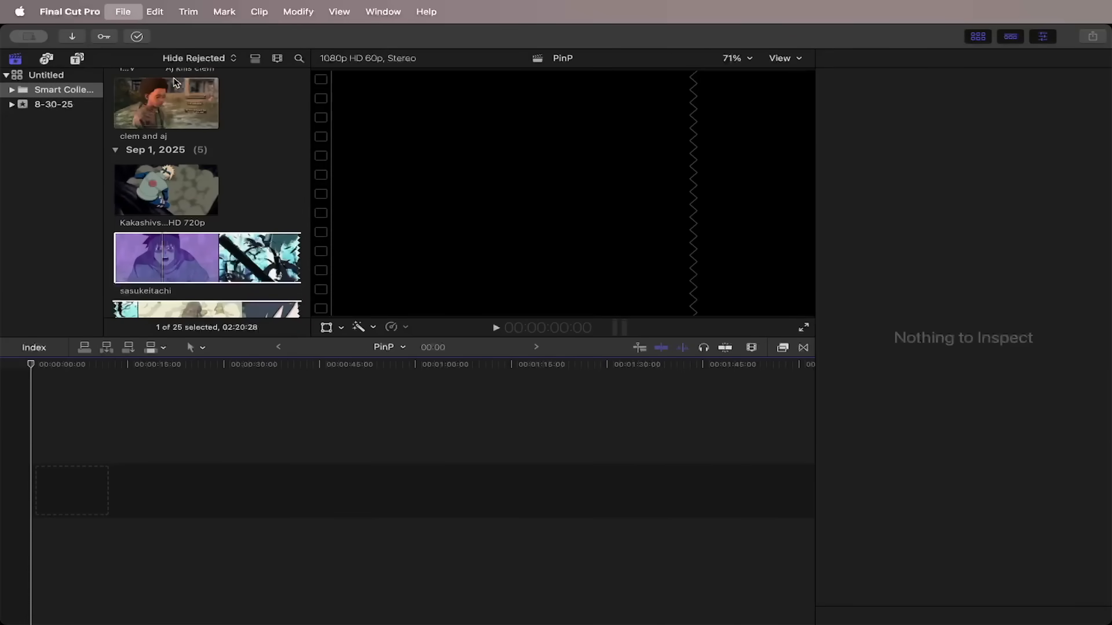
mouse_move(328, 178)
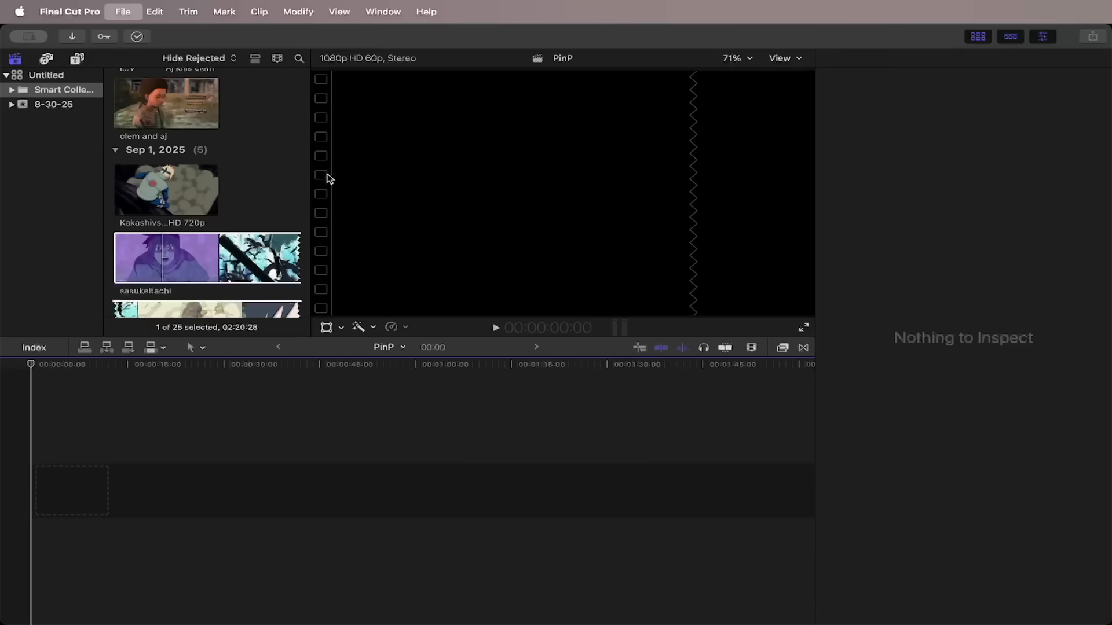
mouse_move(56, 378)
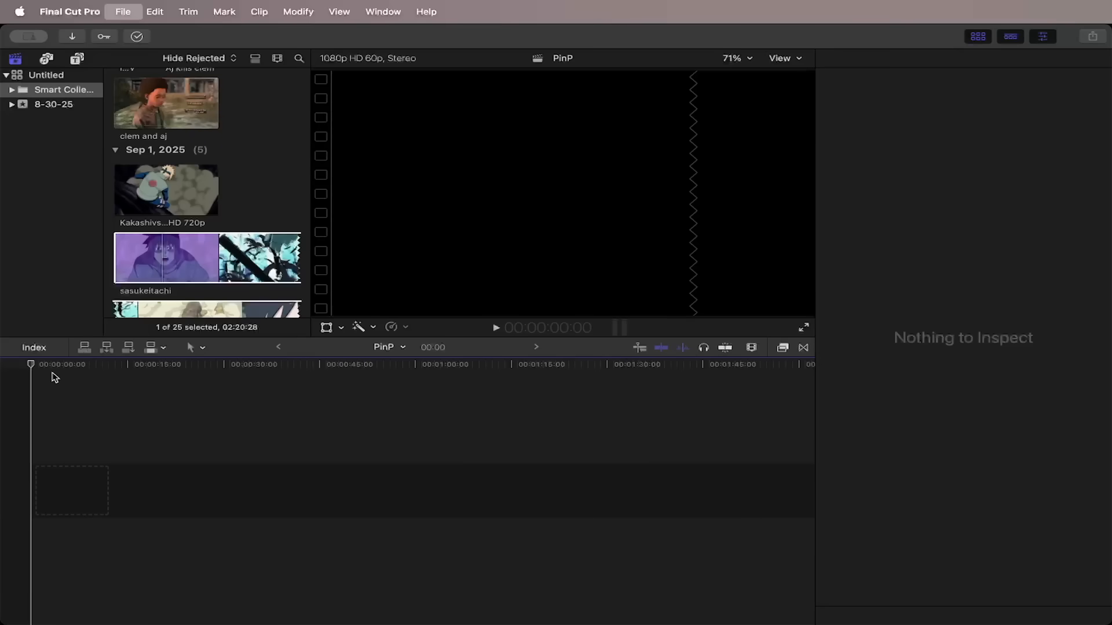
mouse_move(69, 611)
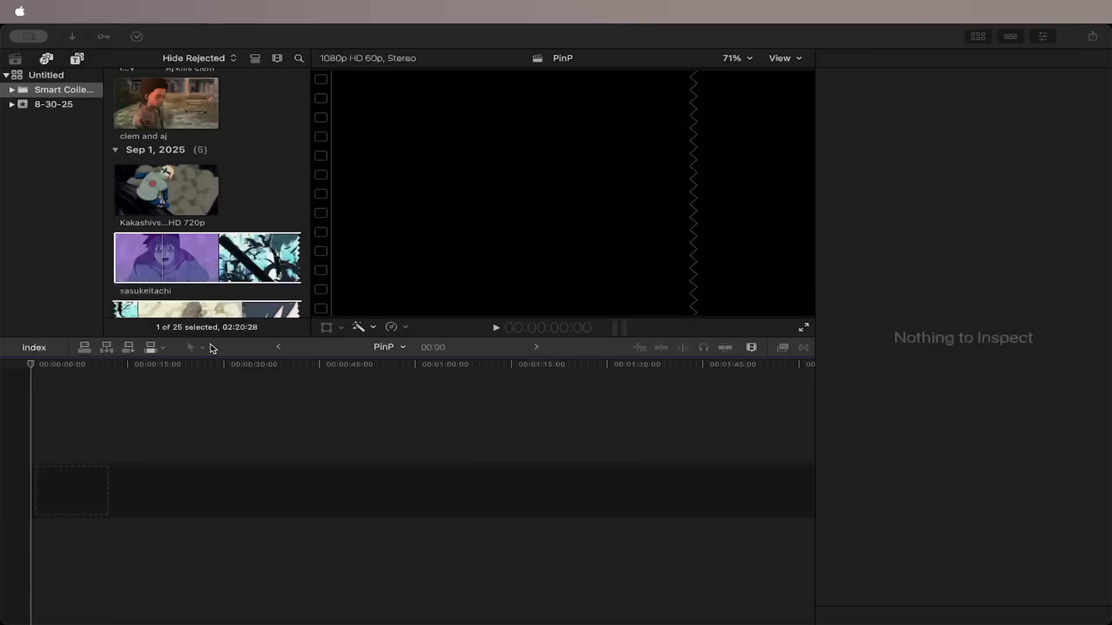
mouse_move(213, 258)
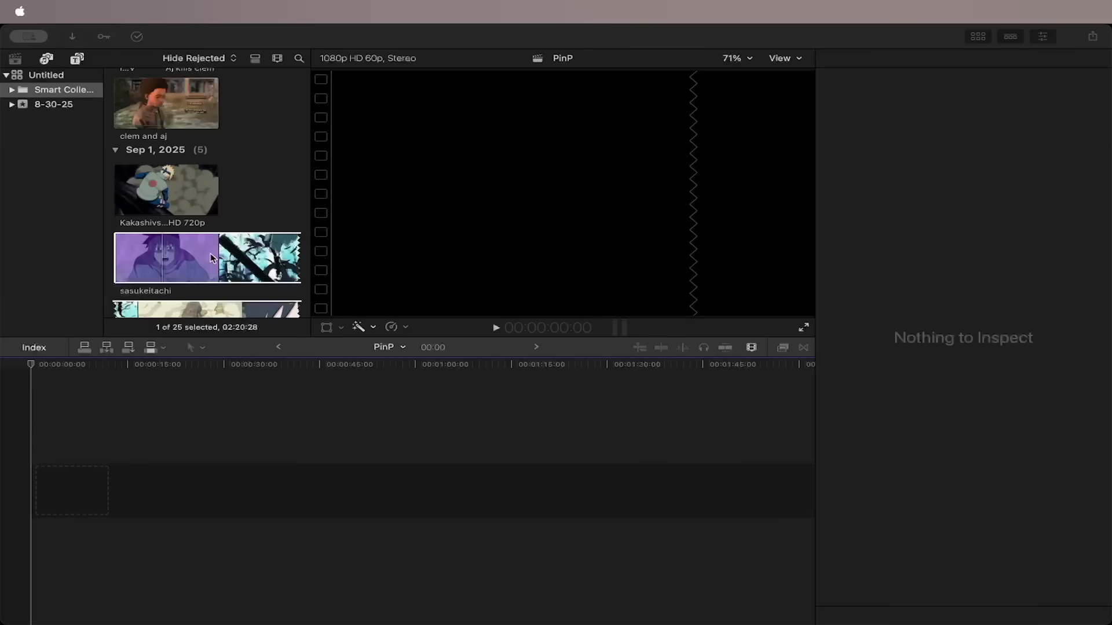
mouse_move(328, 341)
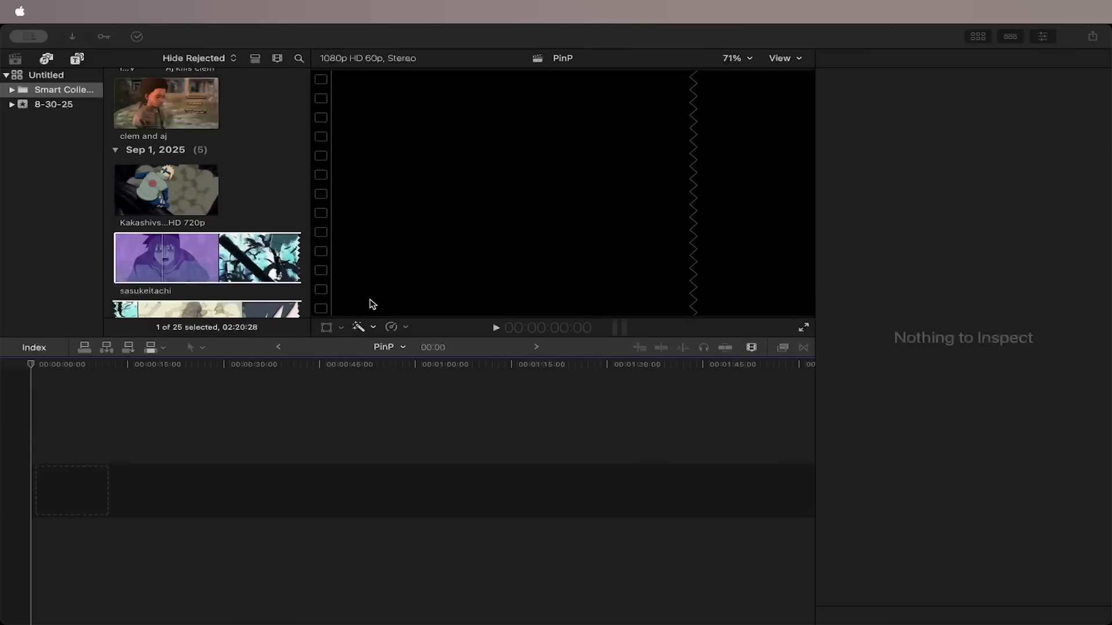
mouse_move(26, 489)
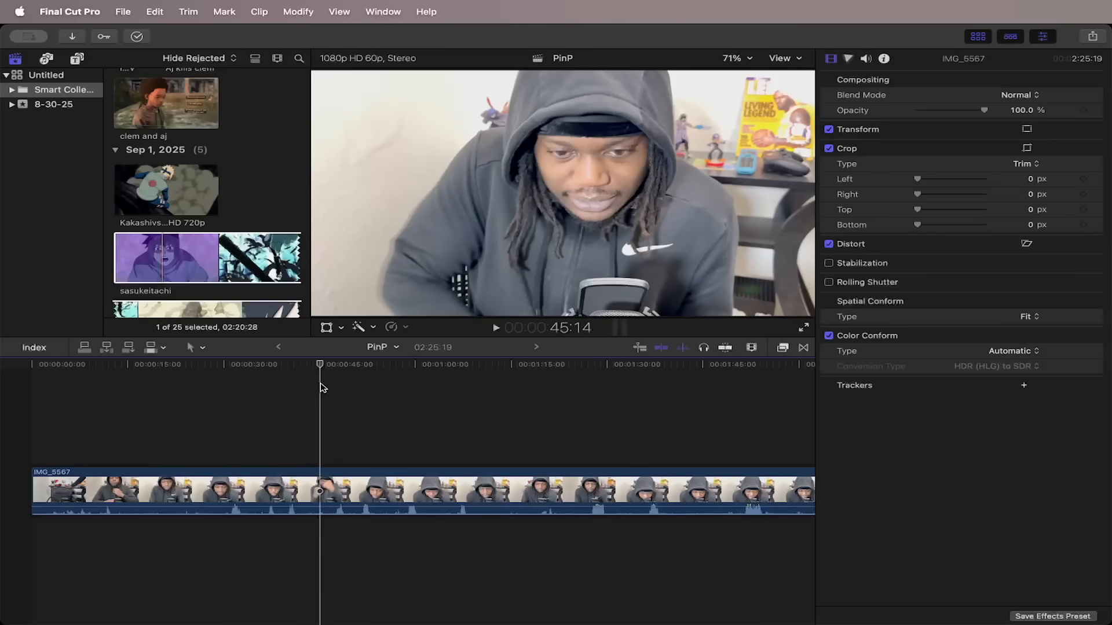
- Skim the timeline to preview IMG_5567 near the 45-second mark
scroll("left", 3)
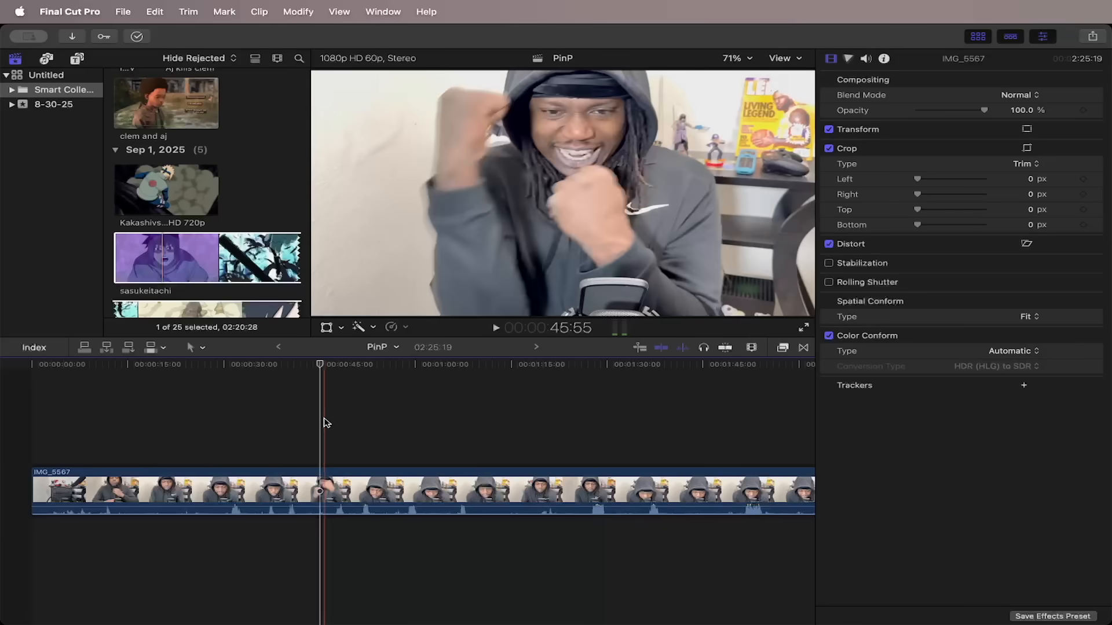
- Blade IMG_5567 in two at the playhead, around 45 seconds
left_click(315, 491)
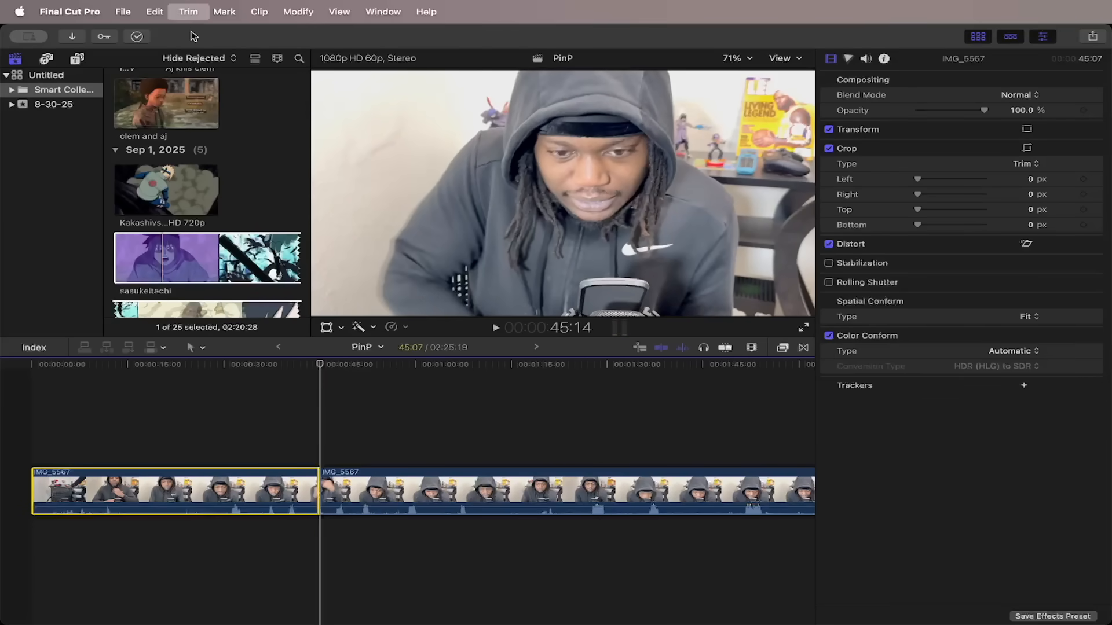
mouse_move(211, 68)
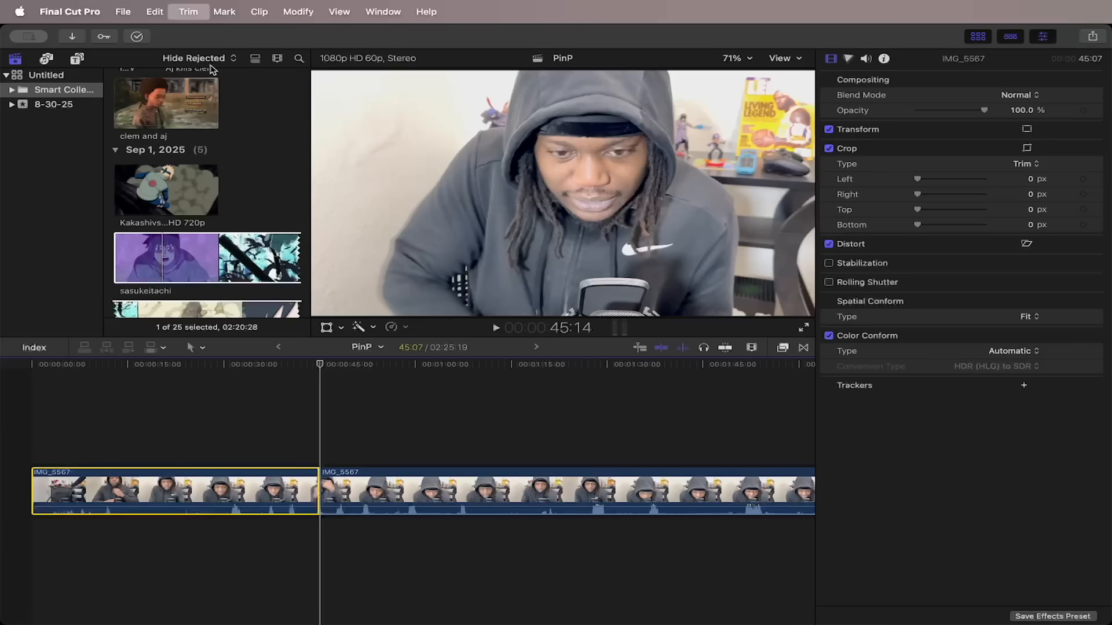
mouse_move(301, 417)
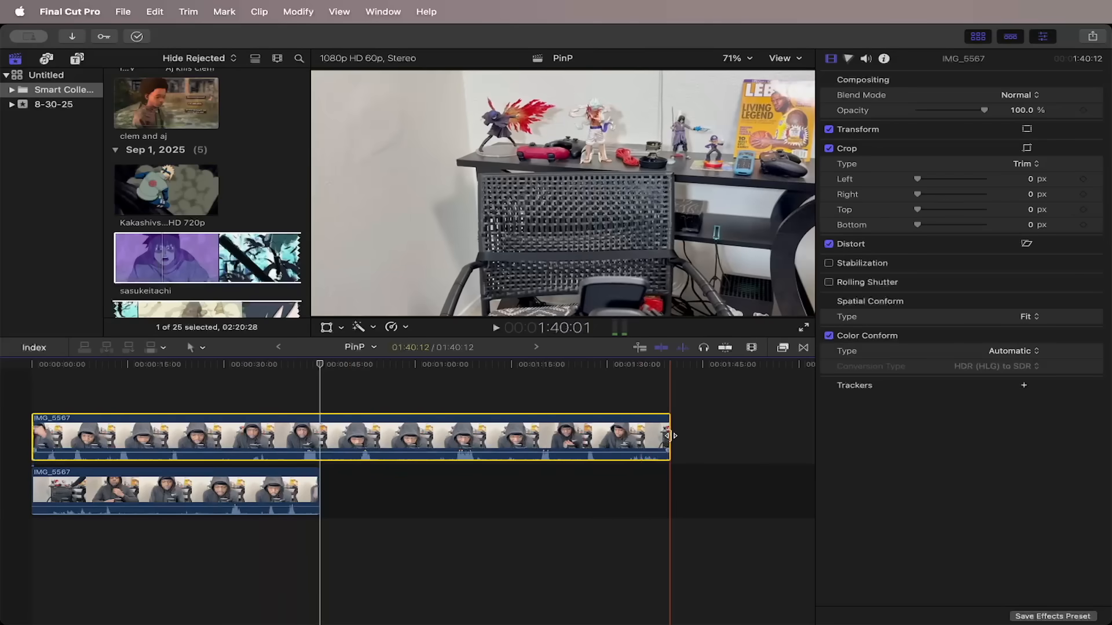
- Trim the top IMG_5567 copy to end with the lower one and leave the top copy selected
left_click_drag(667, 436, 428, 444)
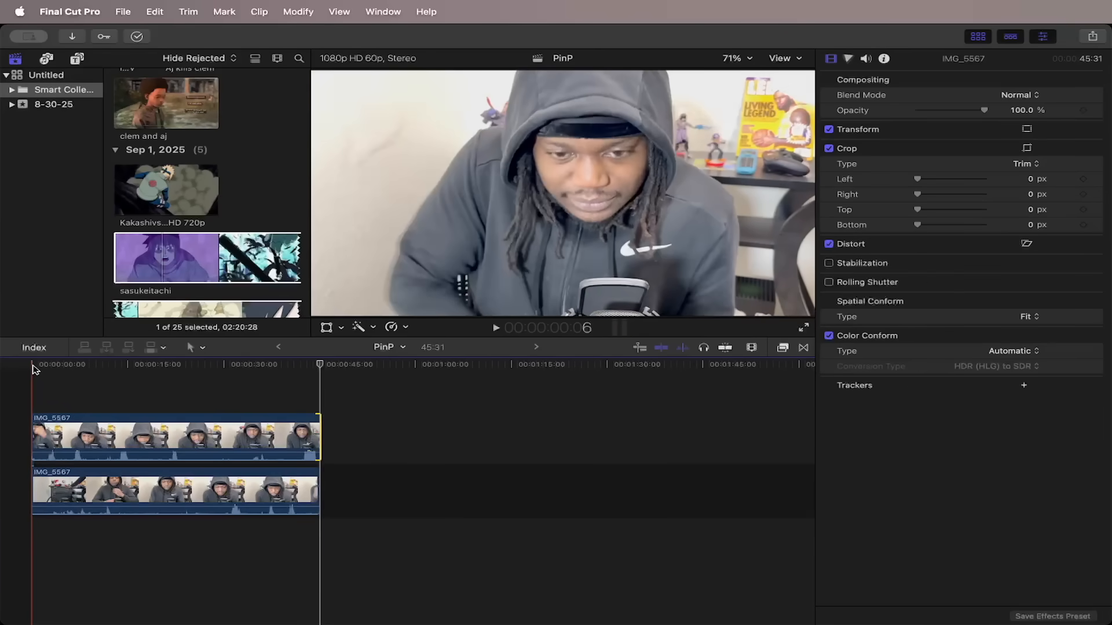
left_click(238, 364)
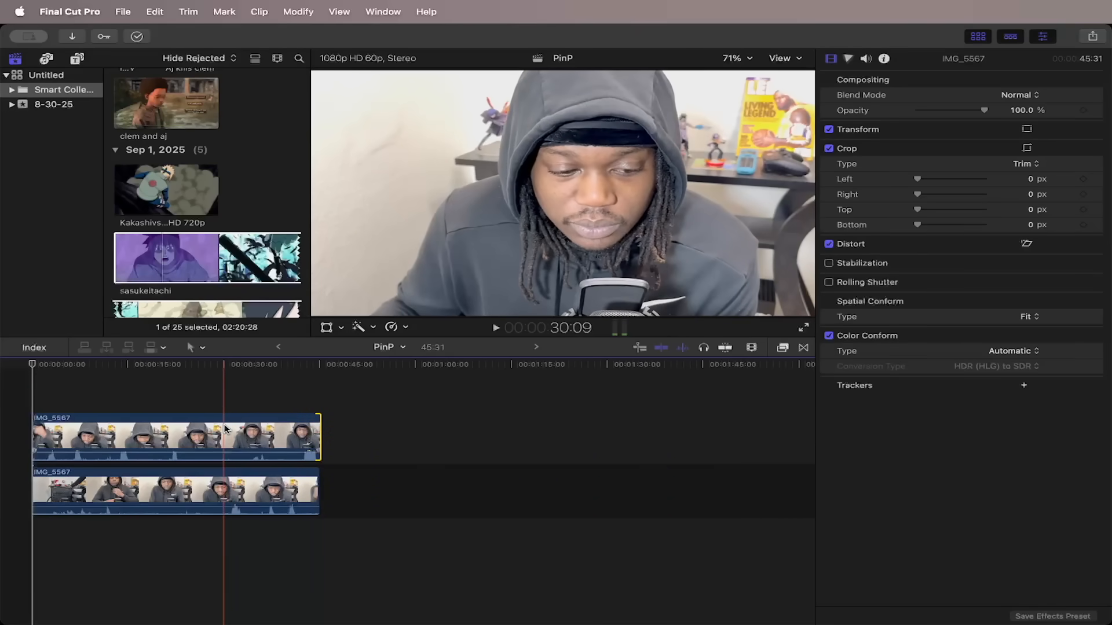
left_click(200, 437)
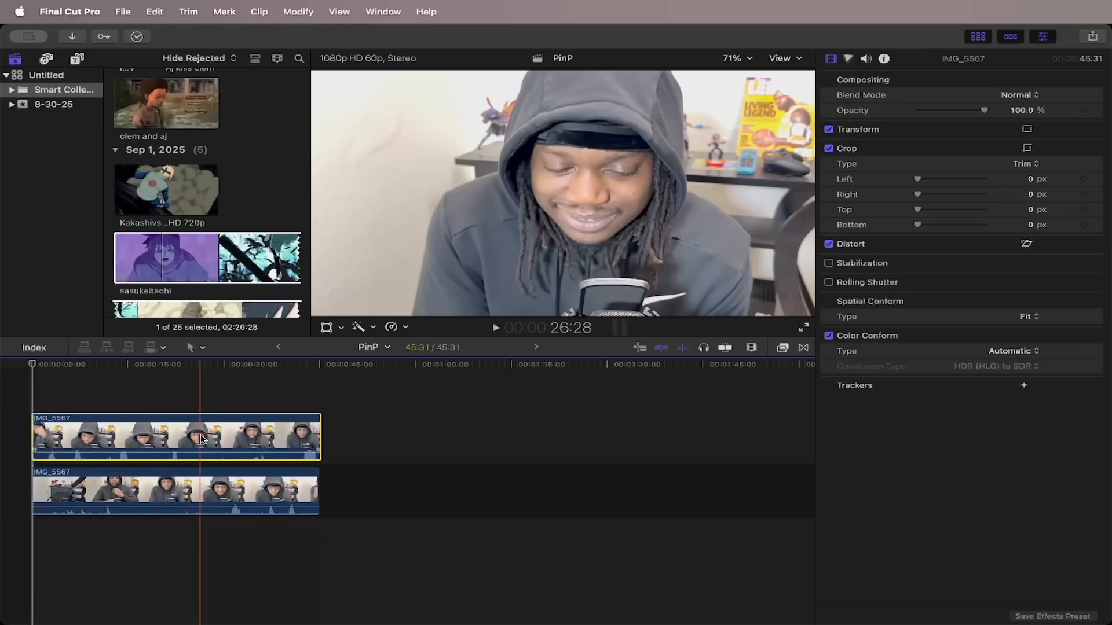
left_click(175, 497)
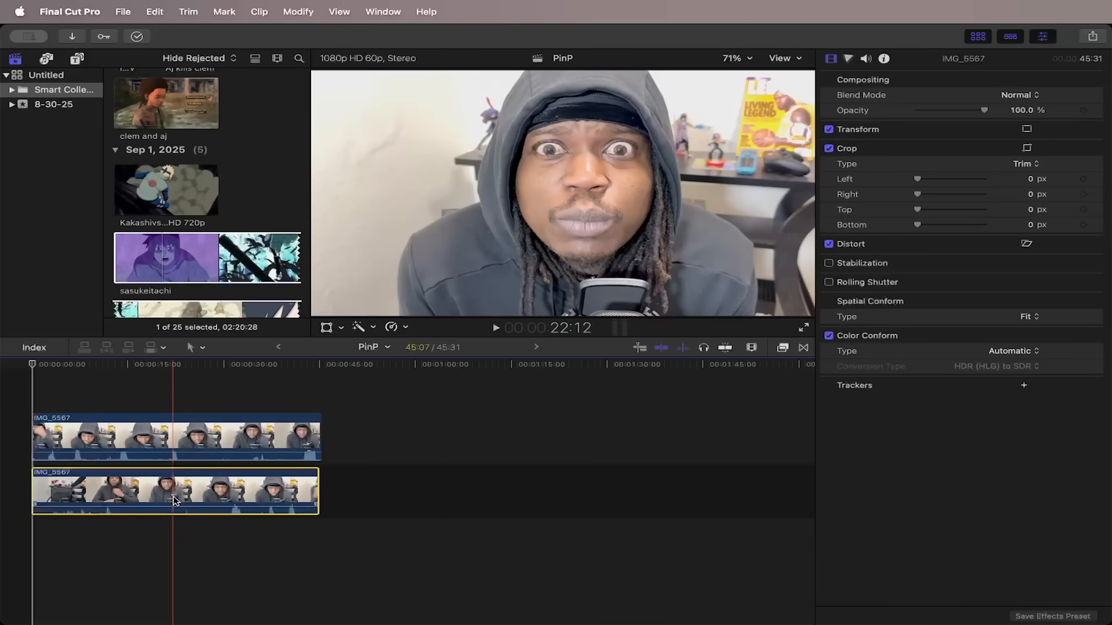
left_click(198, 437)
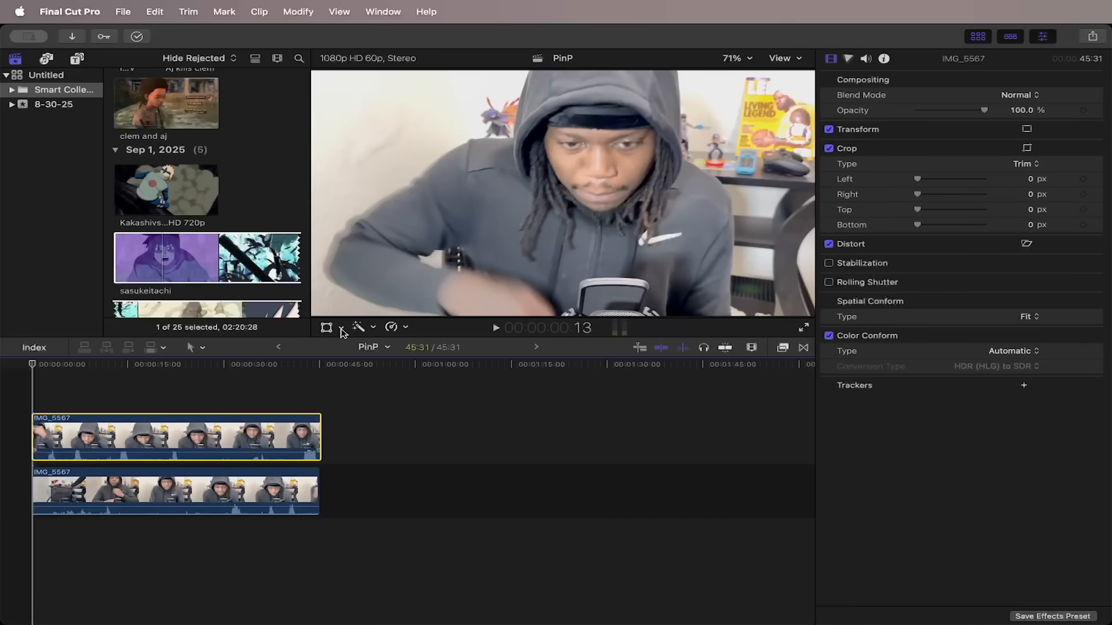
- Scale the top IMG_5567 copy down into a small inset using the Transform handles
left_click(358, 327)
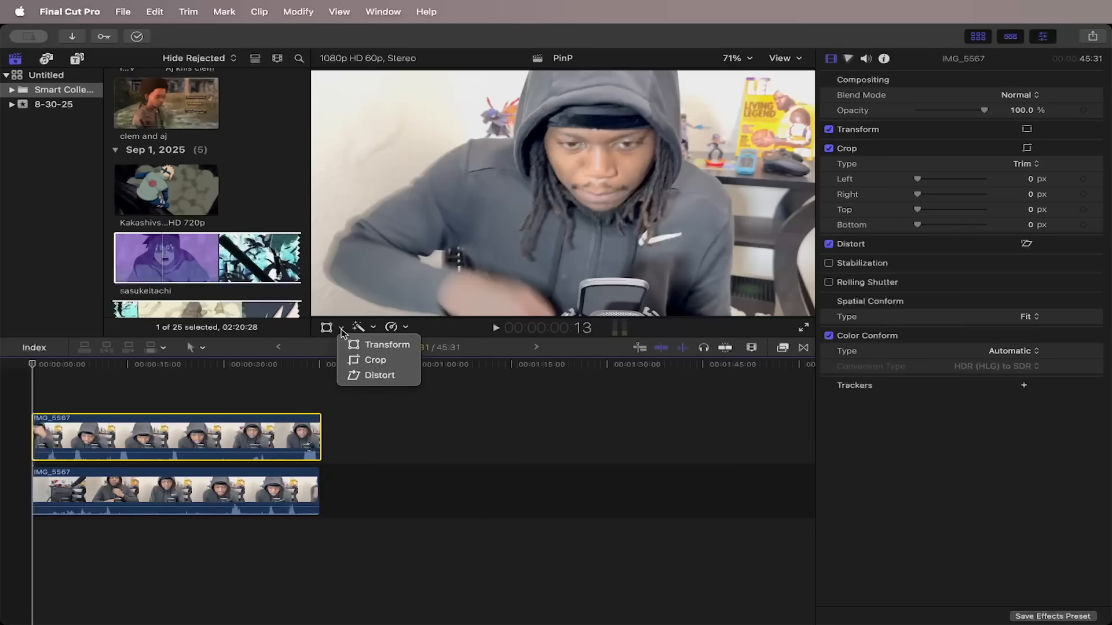
mouse_move(387, 344)
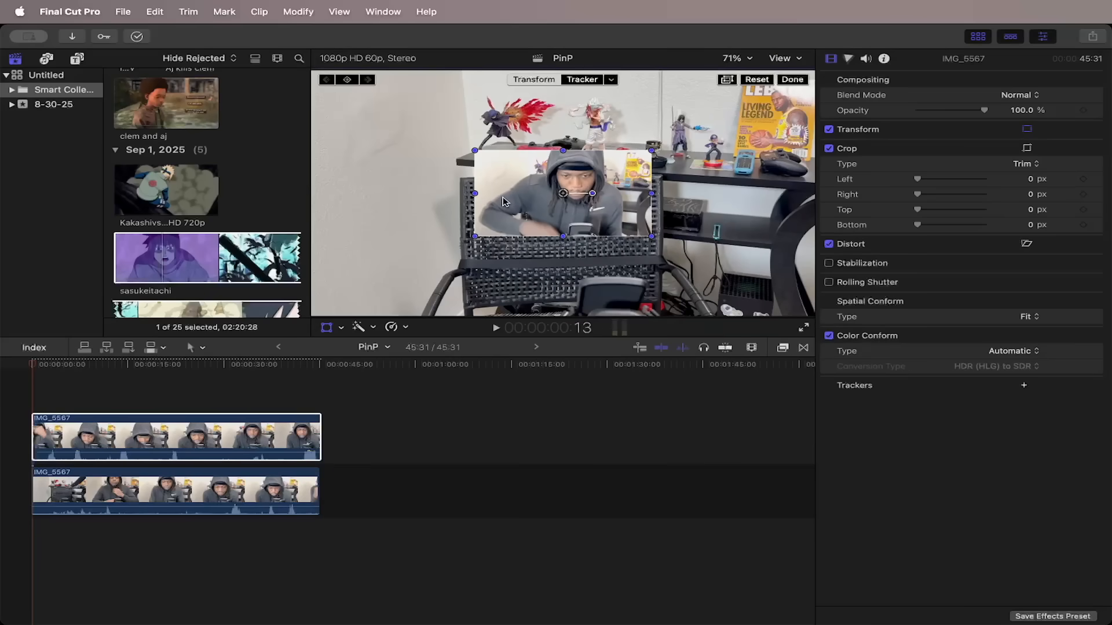
left_click_drag(562, 193, 708, 250)
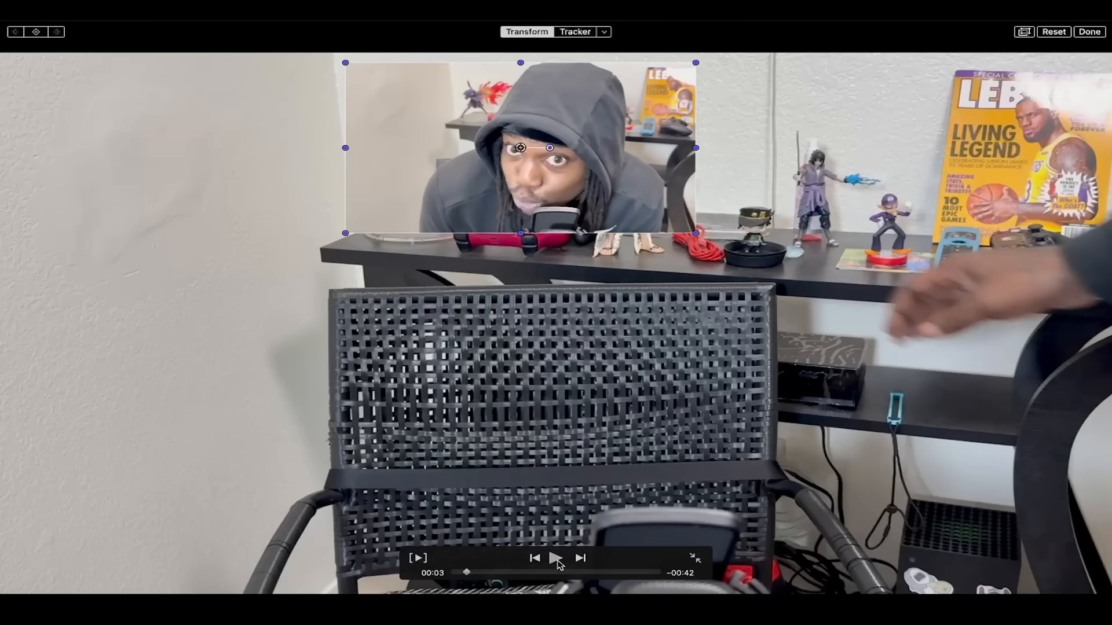
- Preview briefly, then move the inset into the bottom-right corner of the frame
left_click(555, 558)
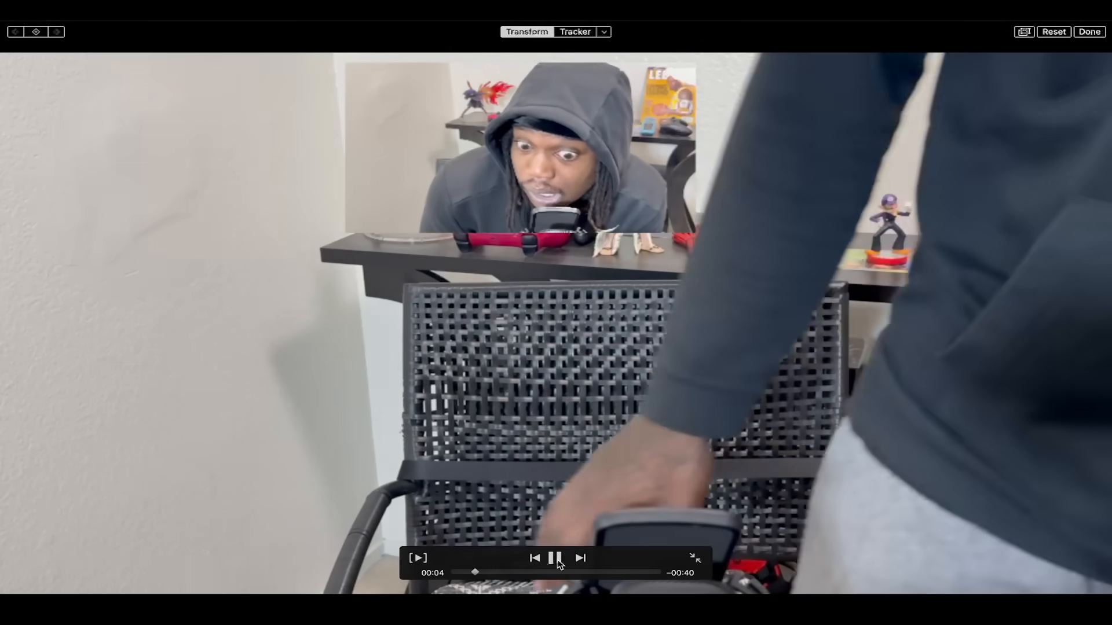
left_click(555, 559)
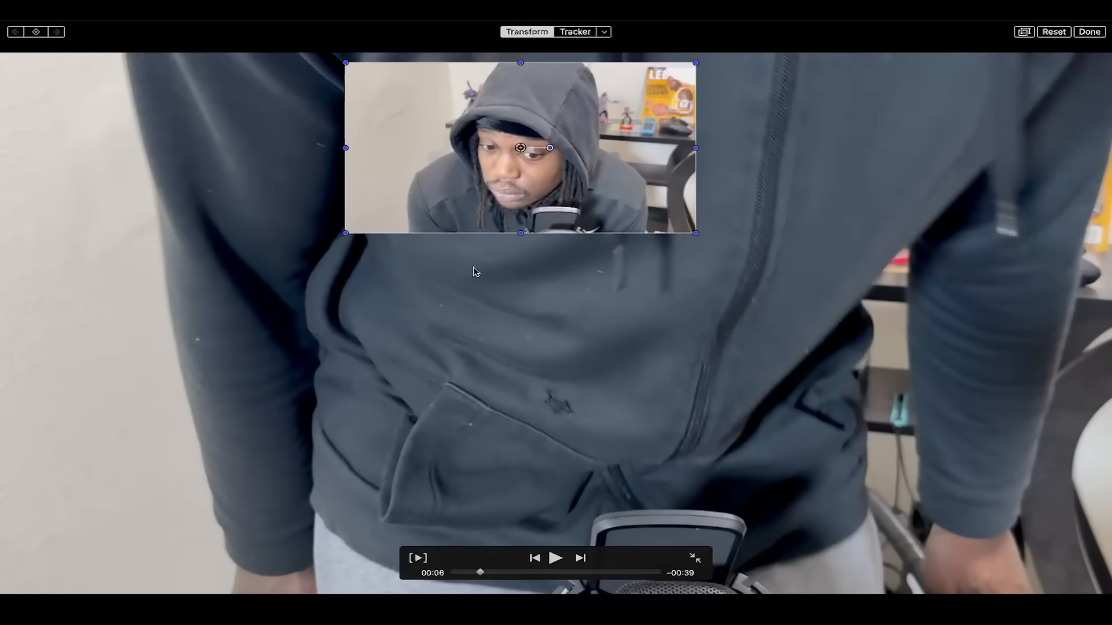
left_click_drag(521, 147, 935, 461)
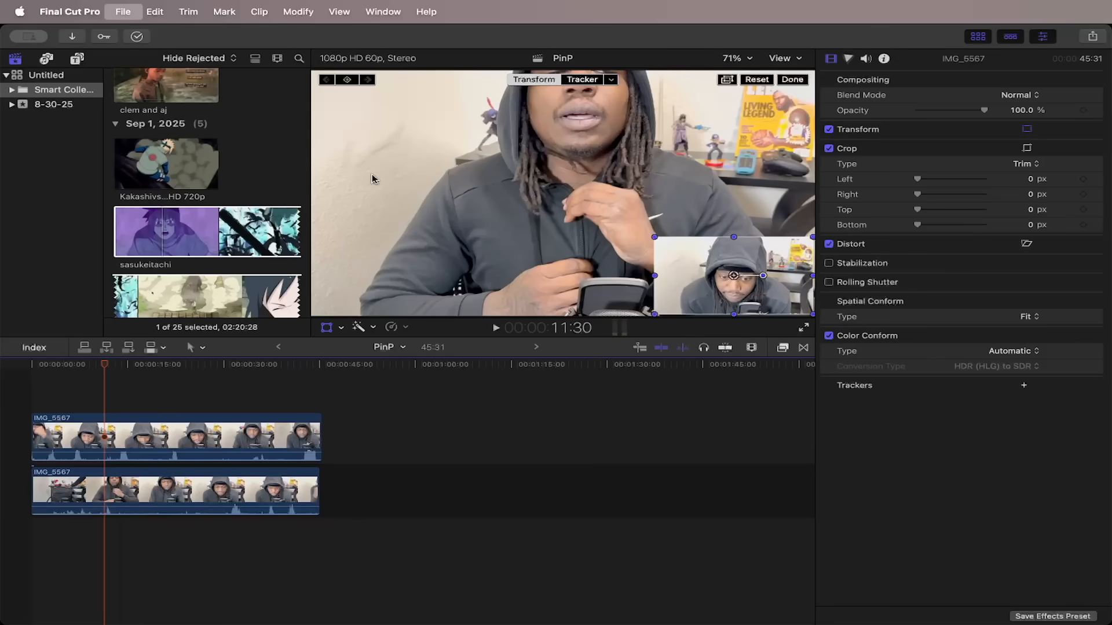
mouse_move(367, 243)
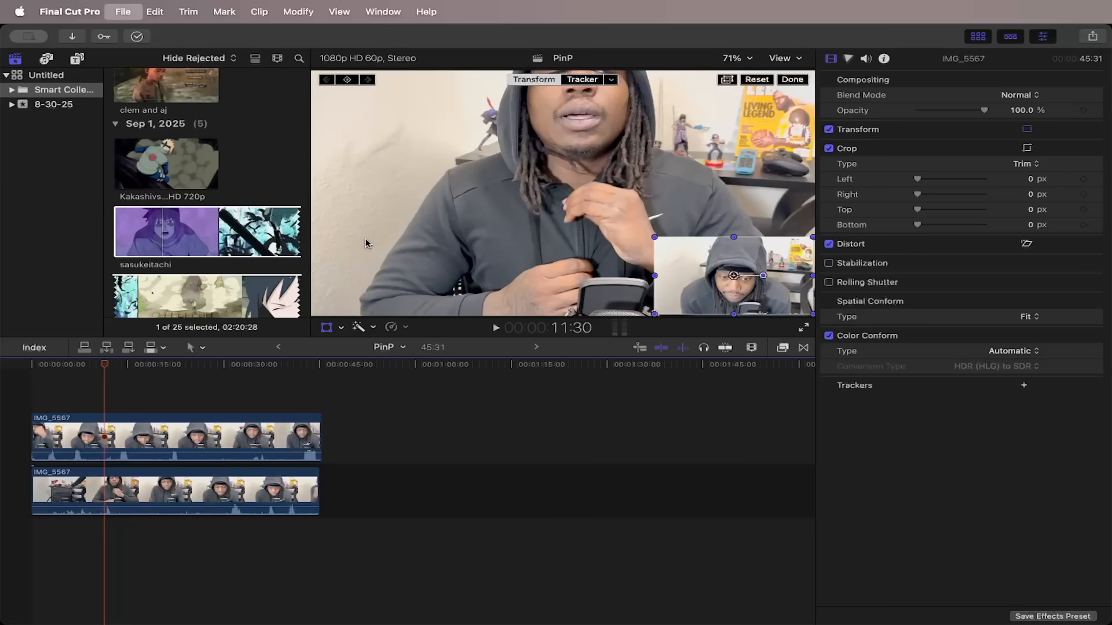
mouse_move(383, 91)
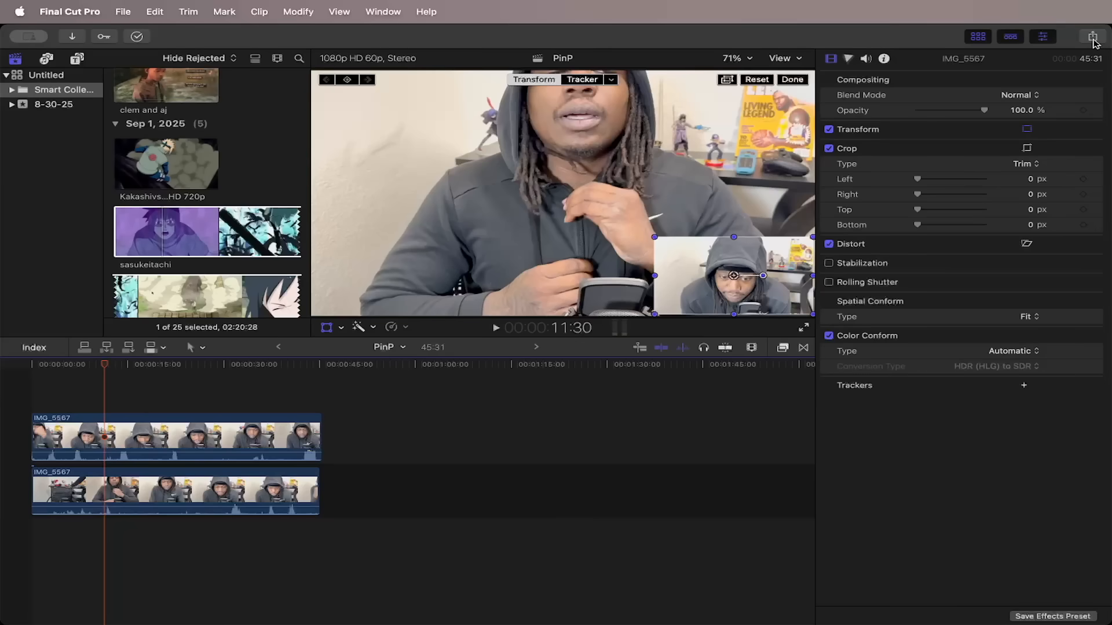
- Share PinP to Social Platforms, listed at 1280 x 720, 60 fps
left_click(1093, 35)
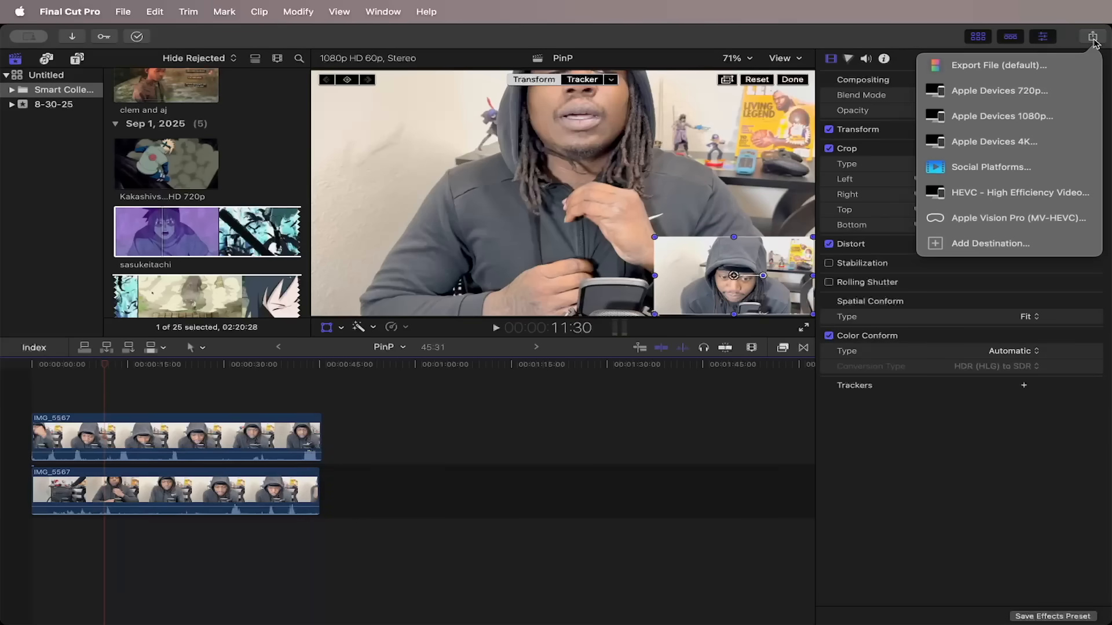
mouse_move(990, 167)
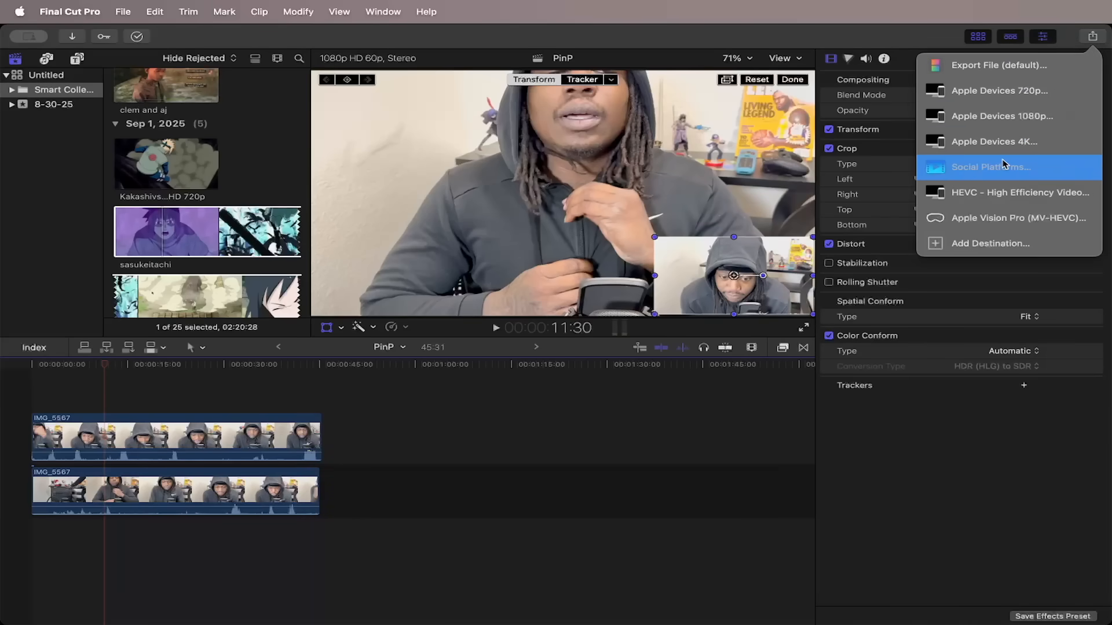
left_click(991, 167)
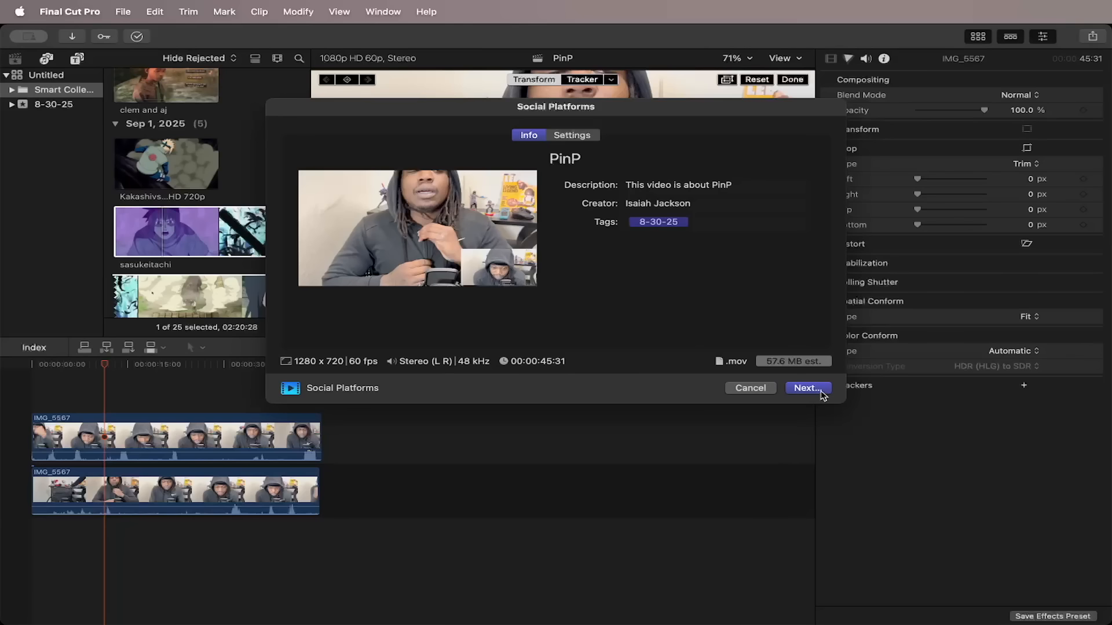
- Set the export resolution to 1920 x 1080 and continue to the save dialog
left_click(806, 388)
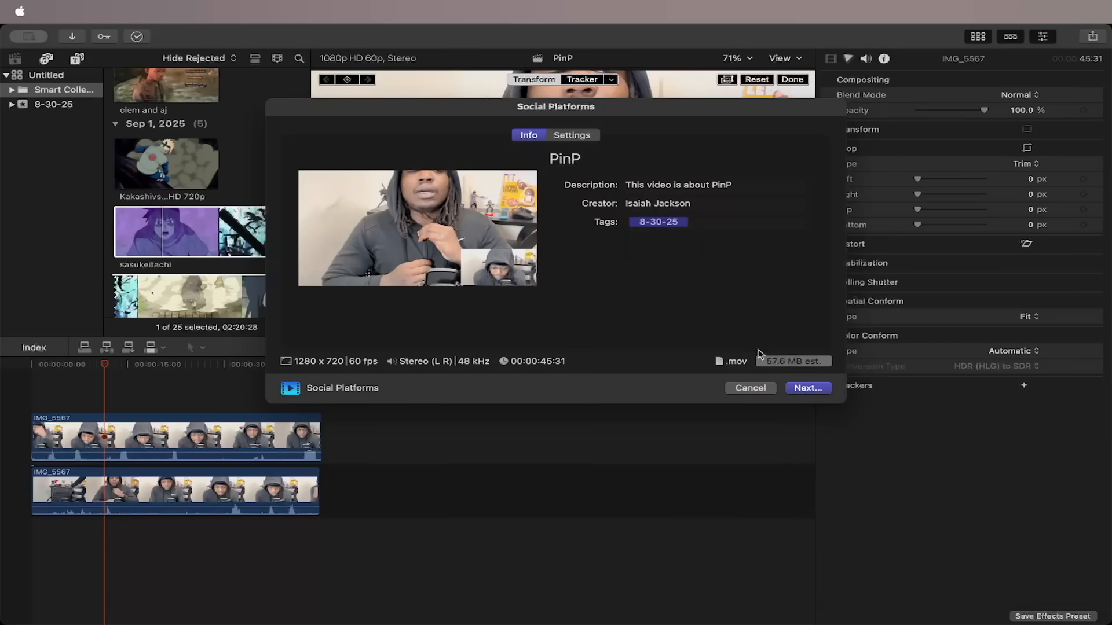
left_click(571, 135)
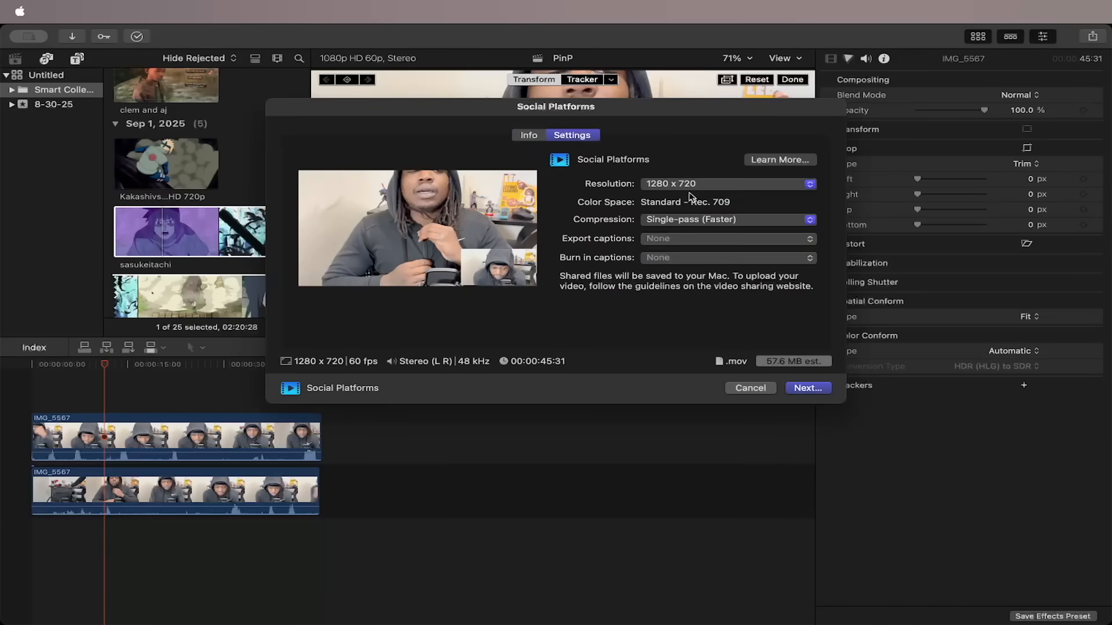
left_click(727, 184)
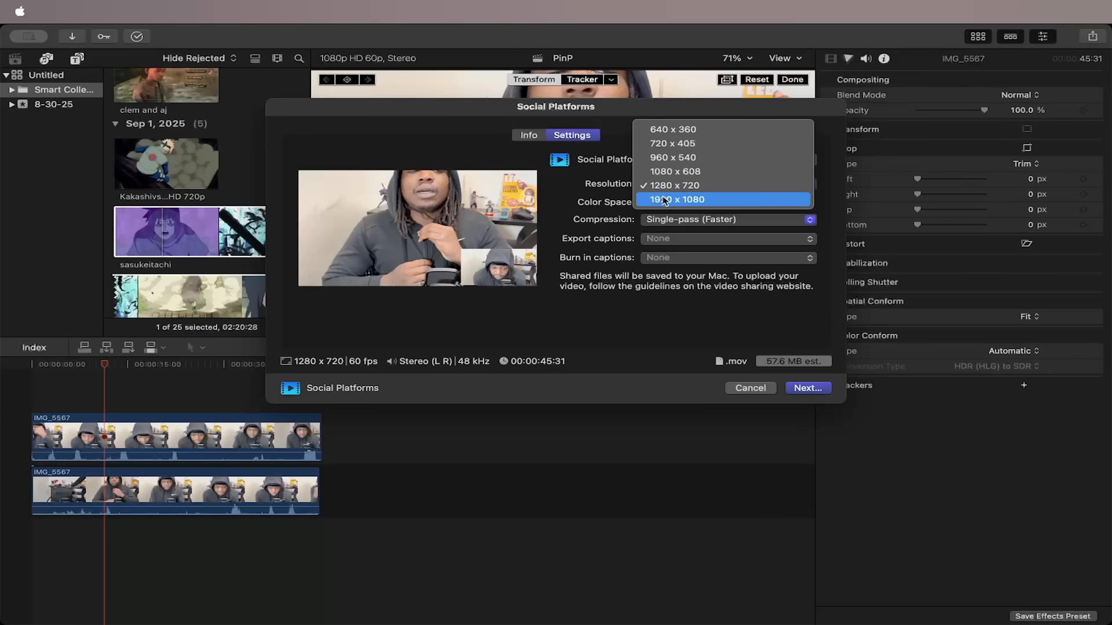
left_click(675, 199)
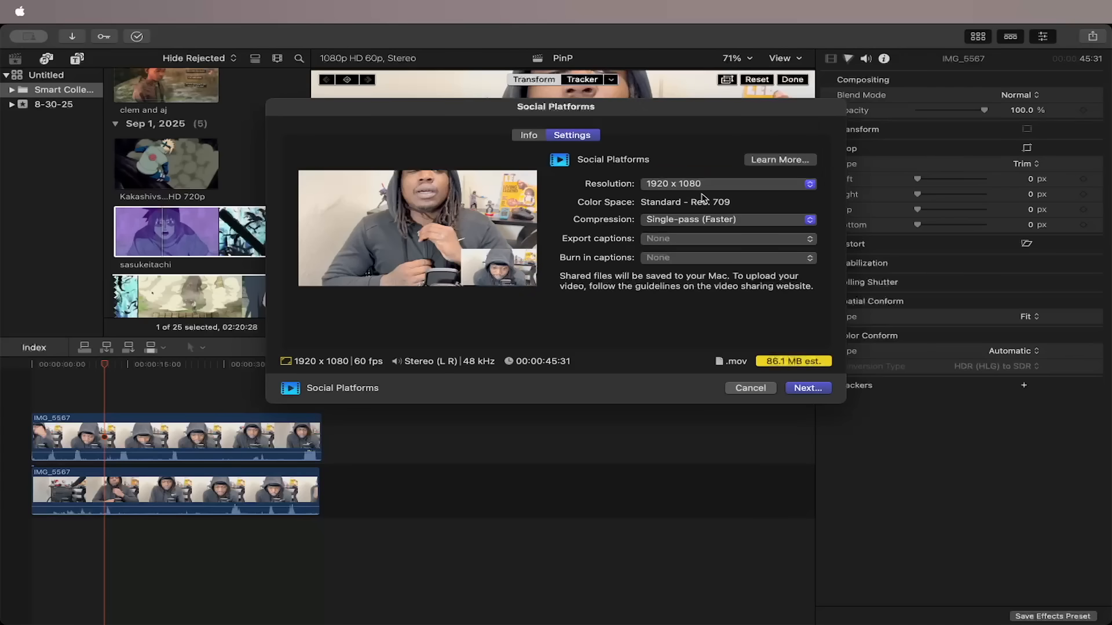
mouse_move(684, 203)
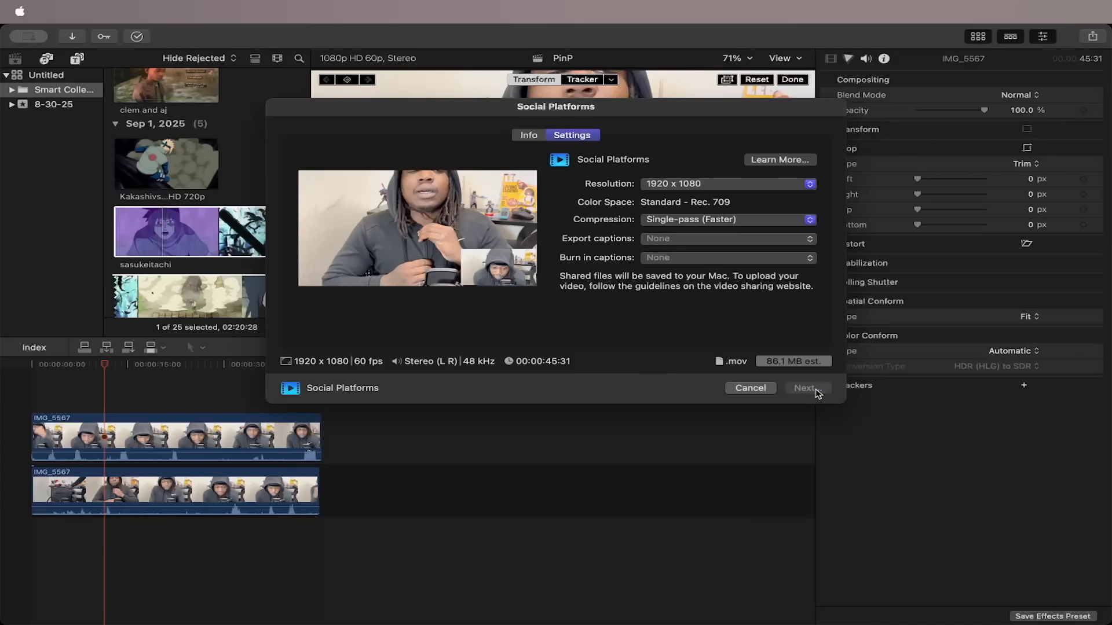
left_click(808, 388)
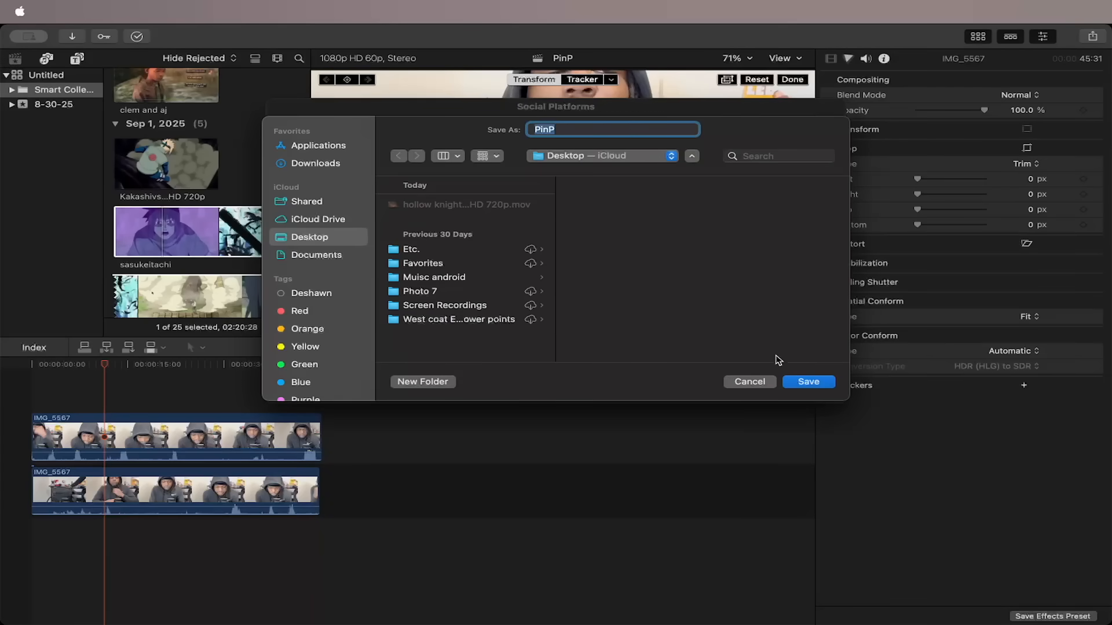
- Save the shared PinP video to the Desktop
left_click(807, 381)
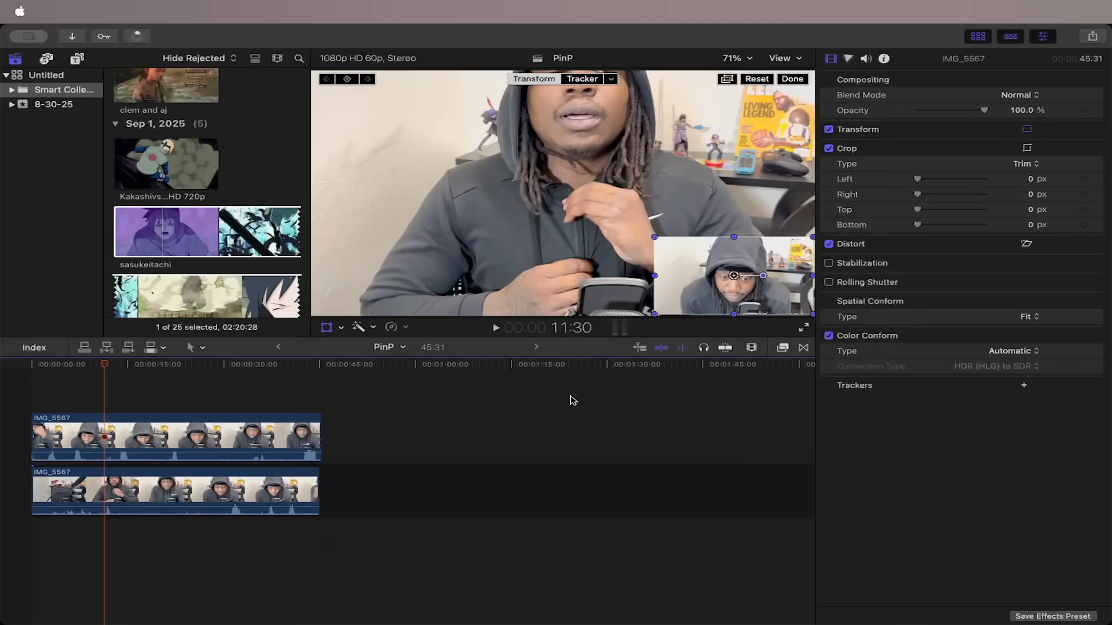
mouse_move(745, 325)
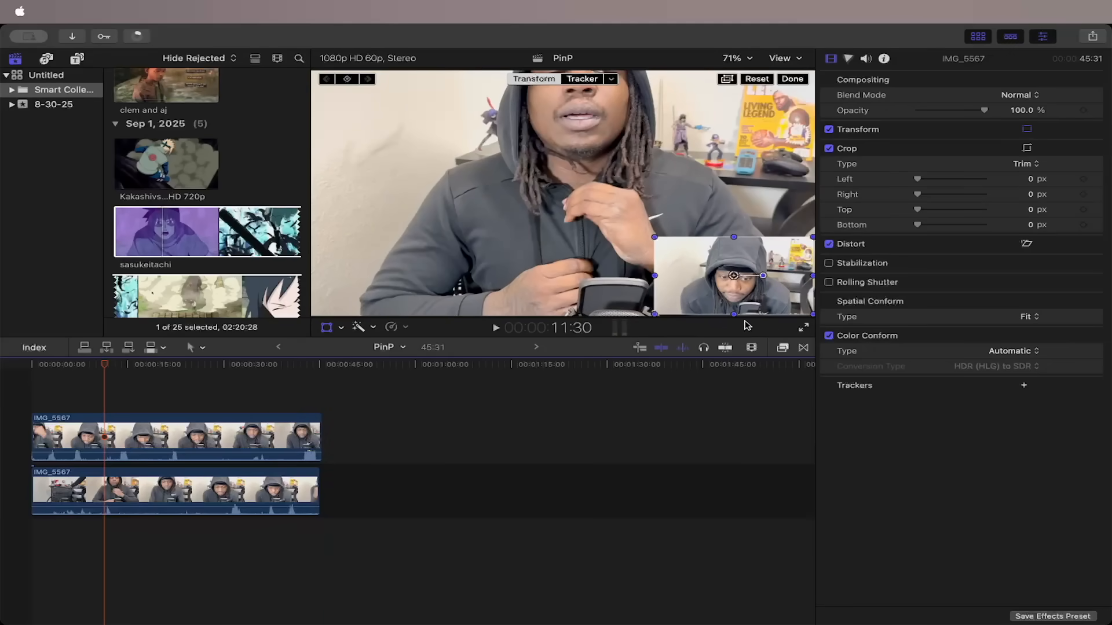